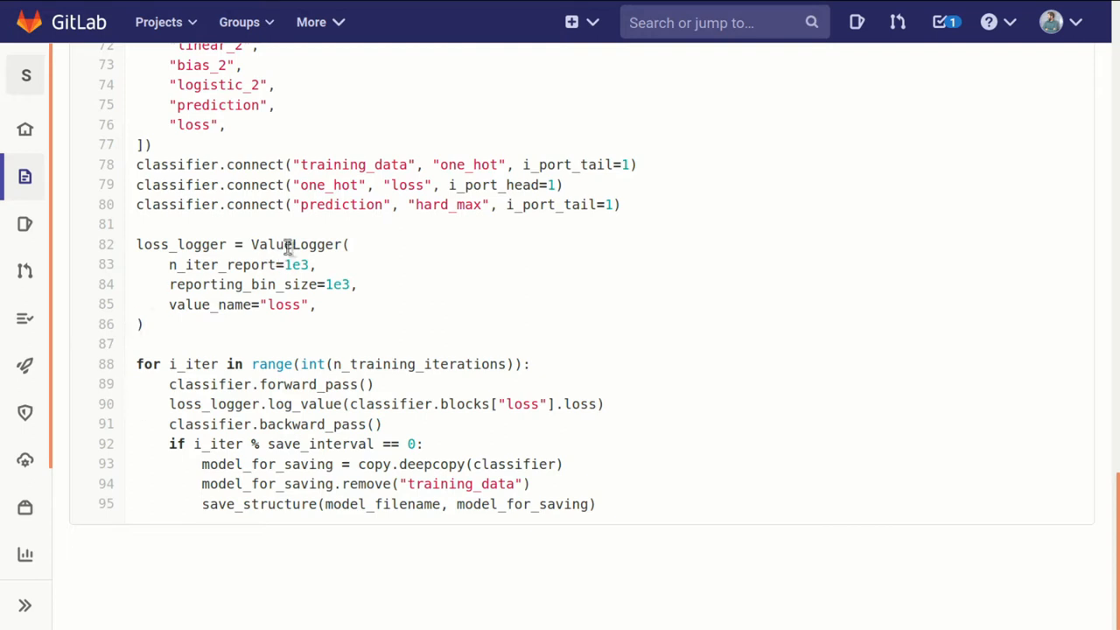
Step: Highlight the ValueLogger class name and the n_iter_report setting in the logging block
double_click(296, 245)
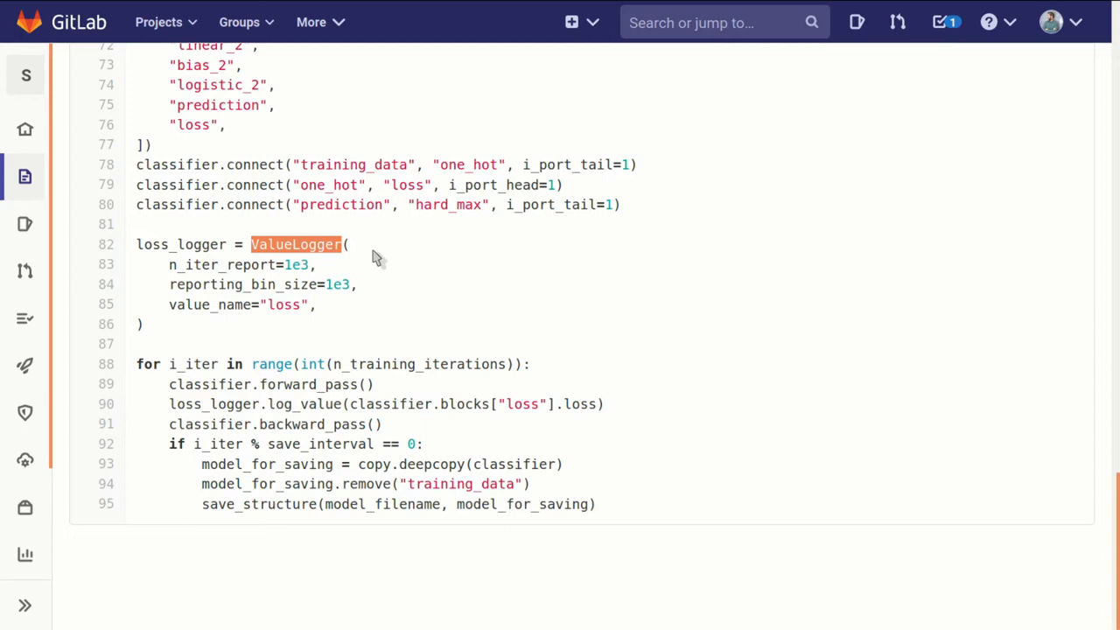
mouse_move(398, 261)
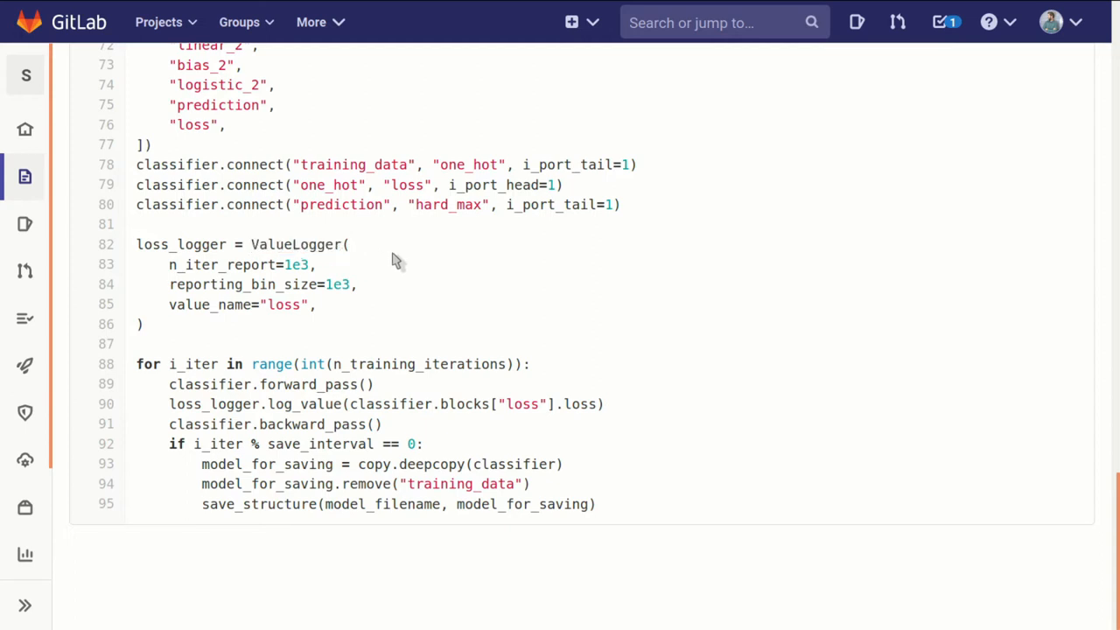
double_click(296, 265)
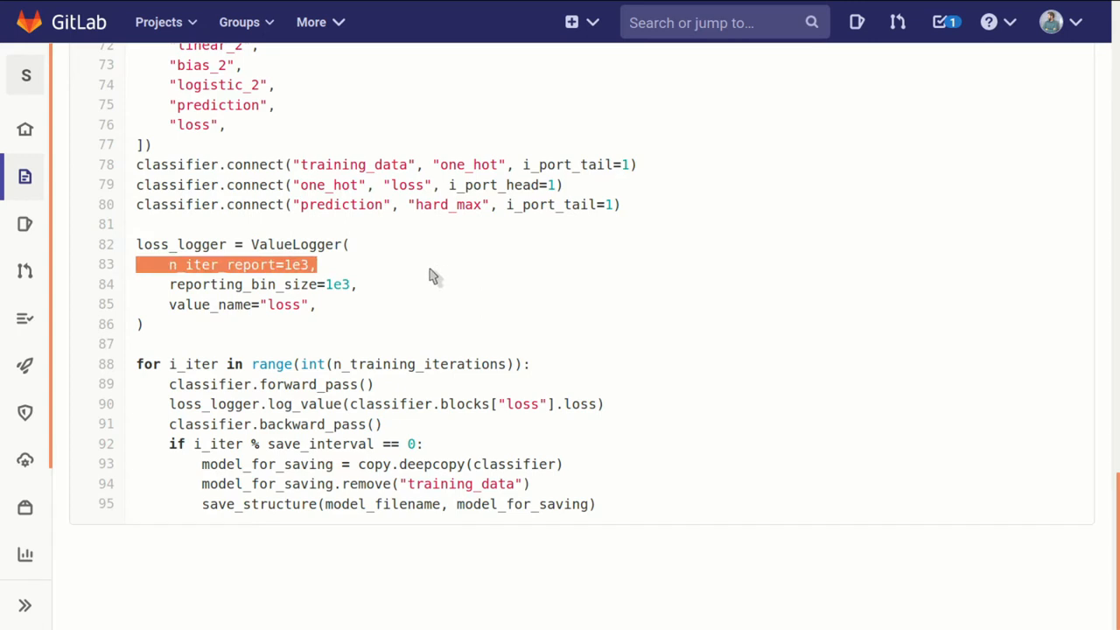
mouse_move(376, 287)
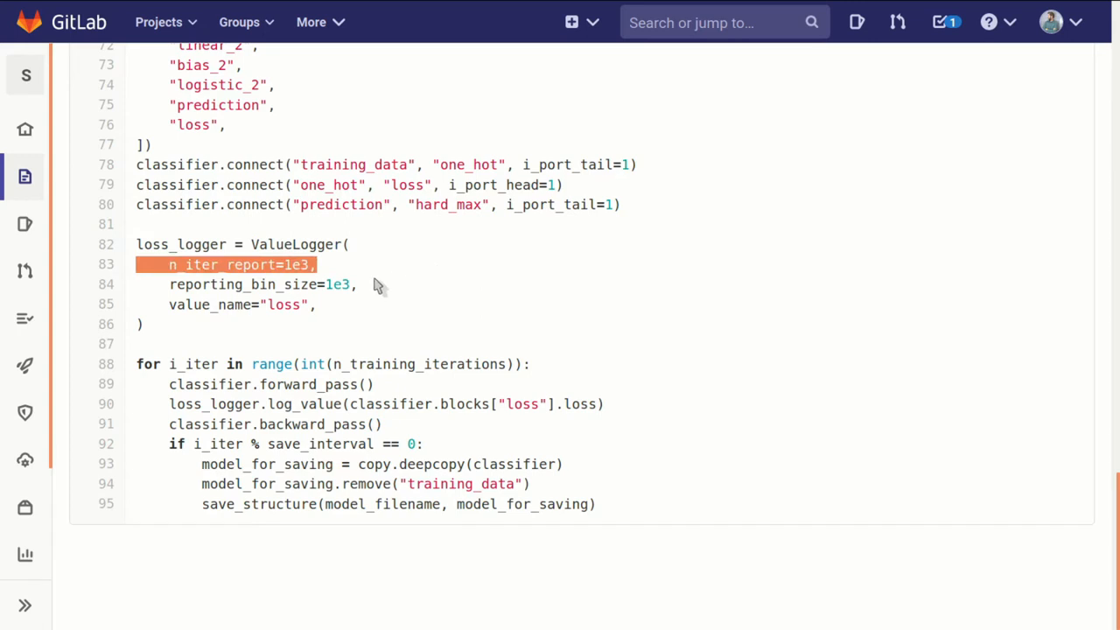
click(364, 284)
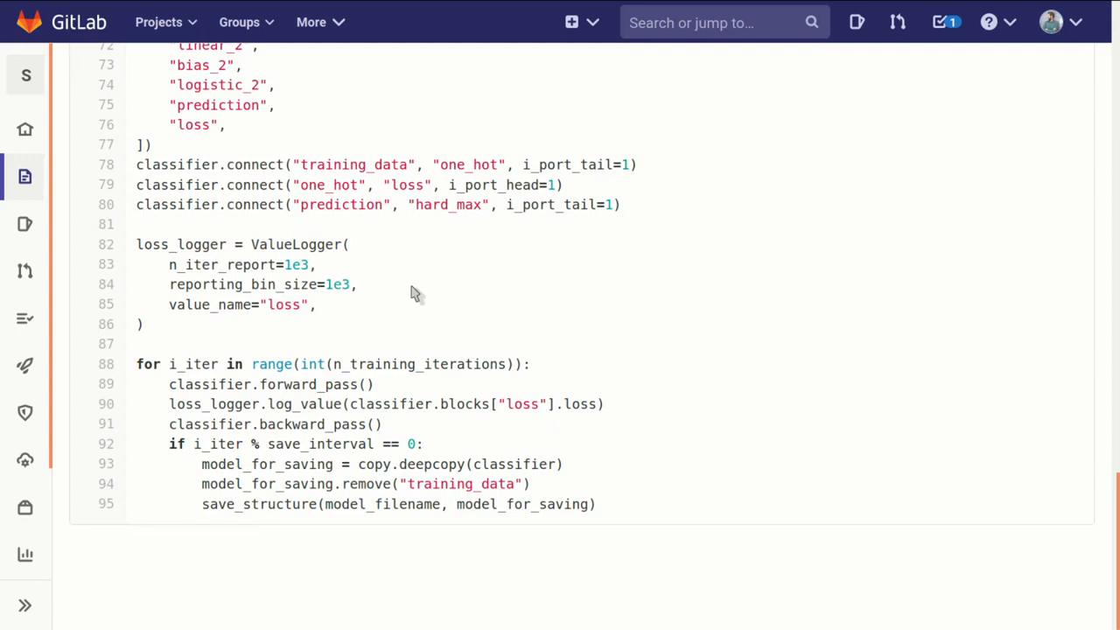
Step: Highlight successive words in the reporting lines down to the save-interval check
double_click(420, 364)
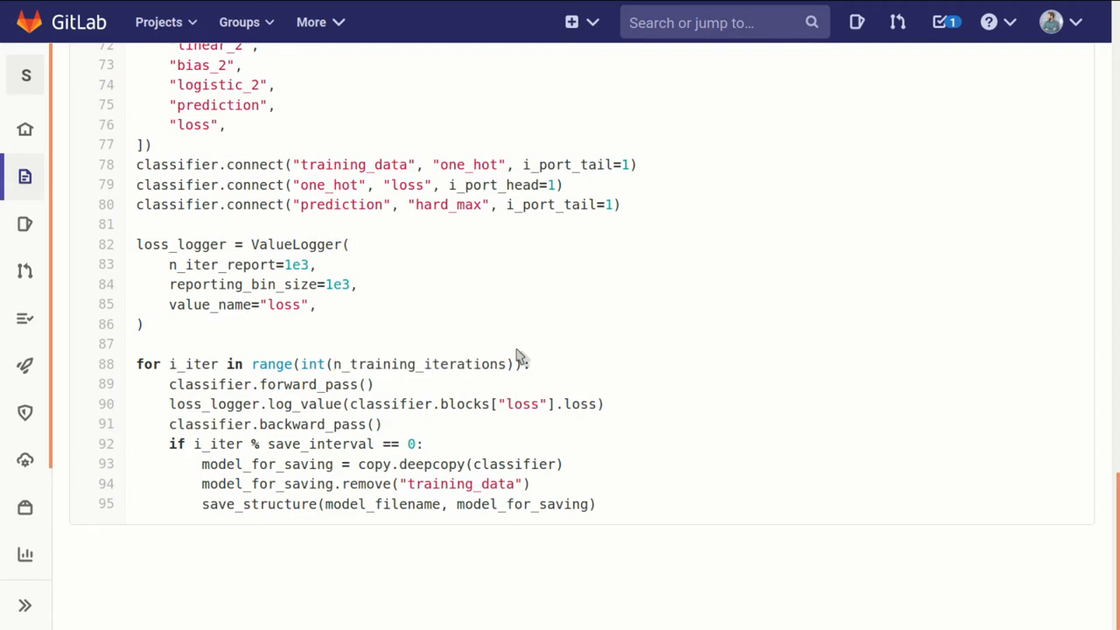
triple_click(332, 364)
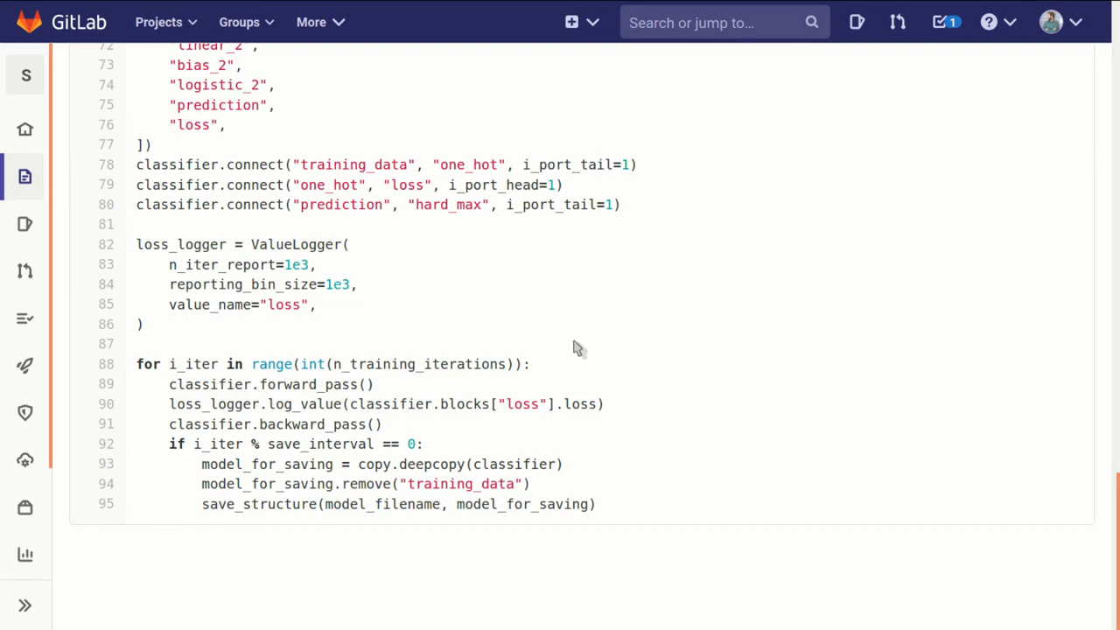
mouse_move(231, 385)
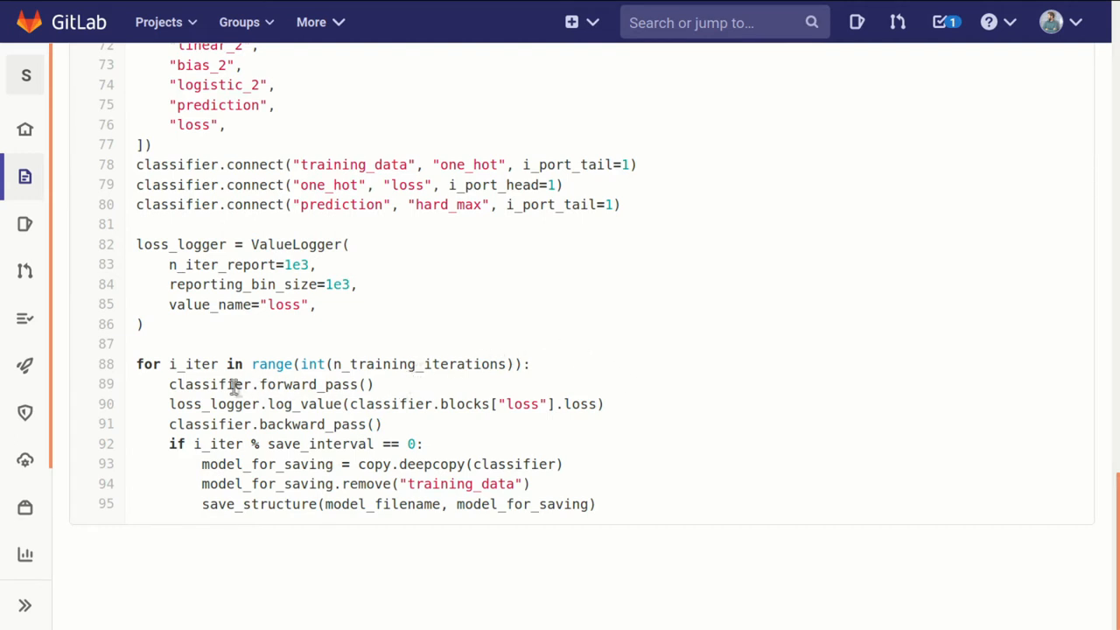
double_click(308, 386)
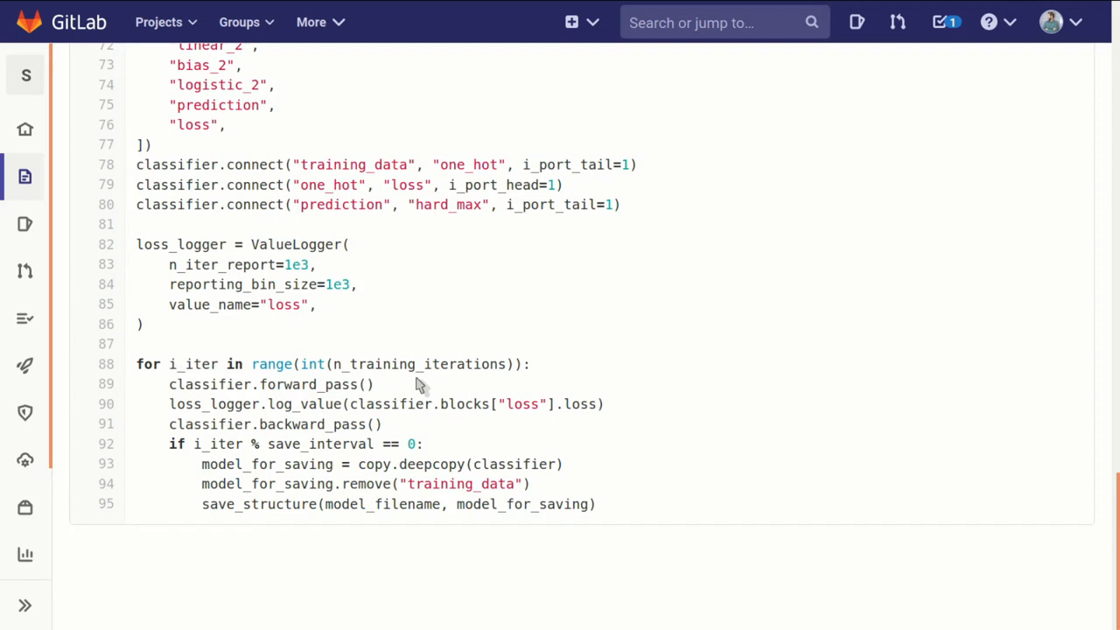
double_click(304, 405)
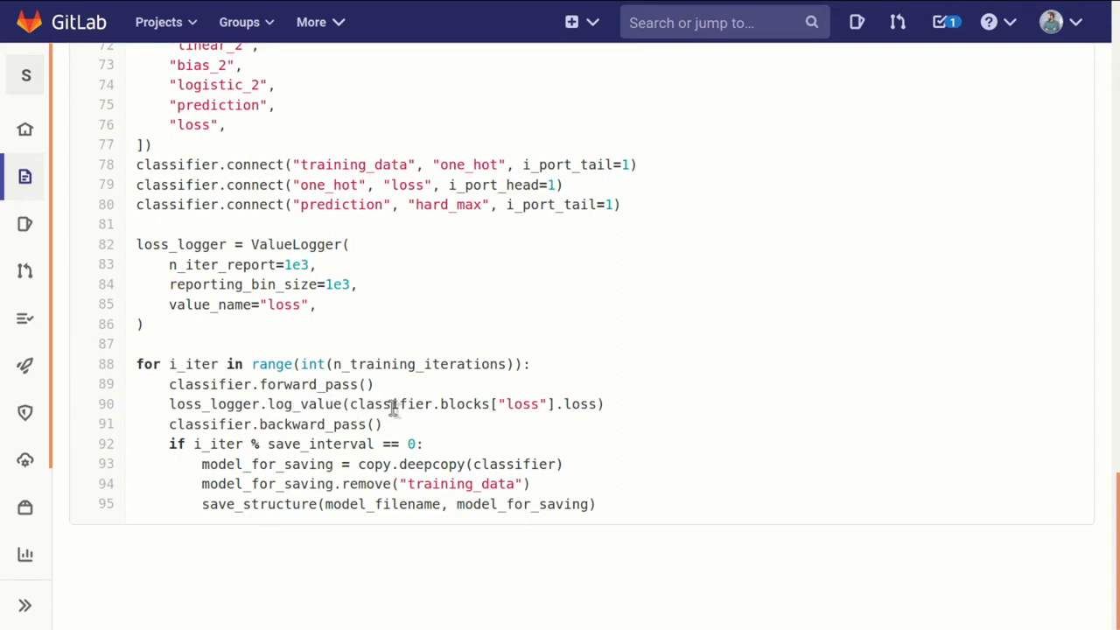
mouse_move(581, 409)
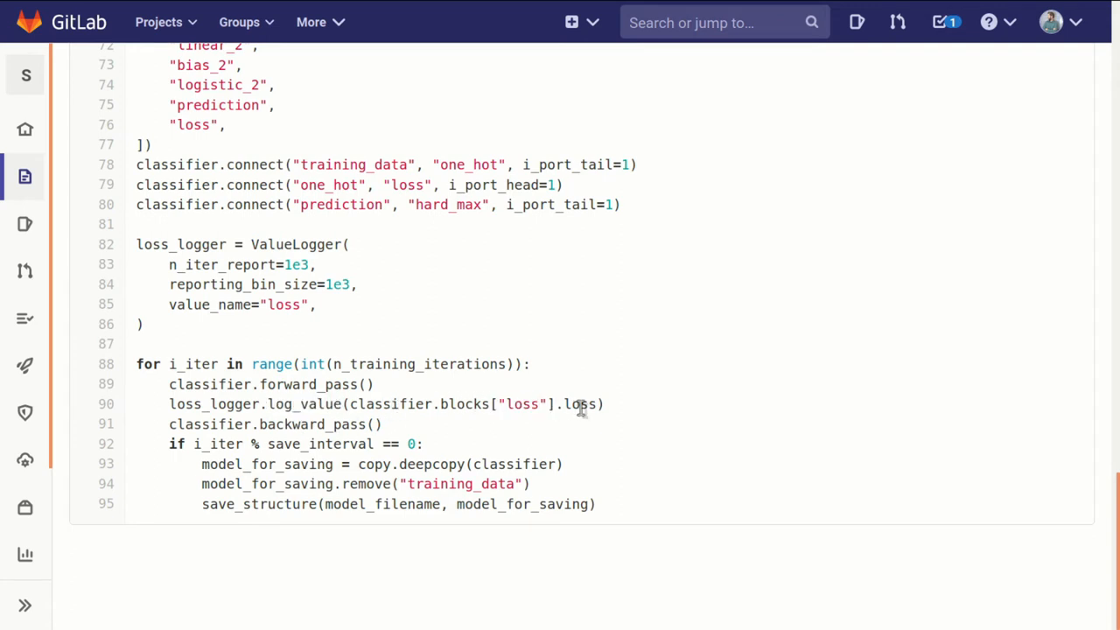
mouse_move(362, 404)
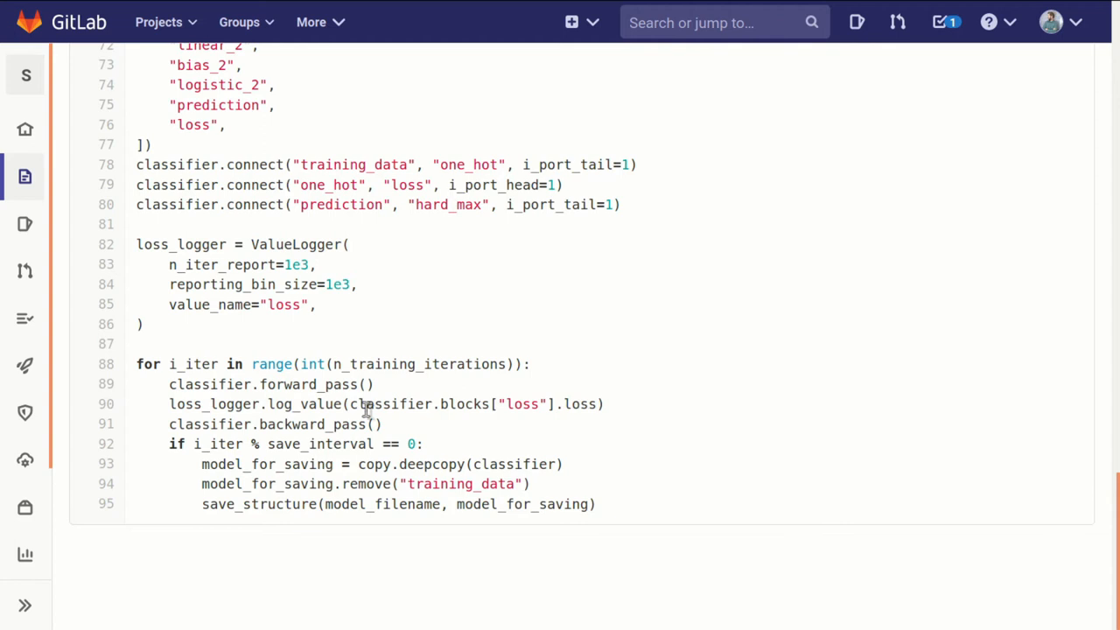
double_click(312, 425)
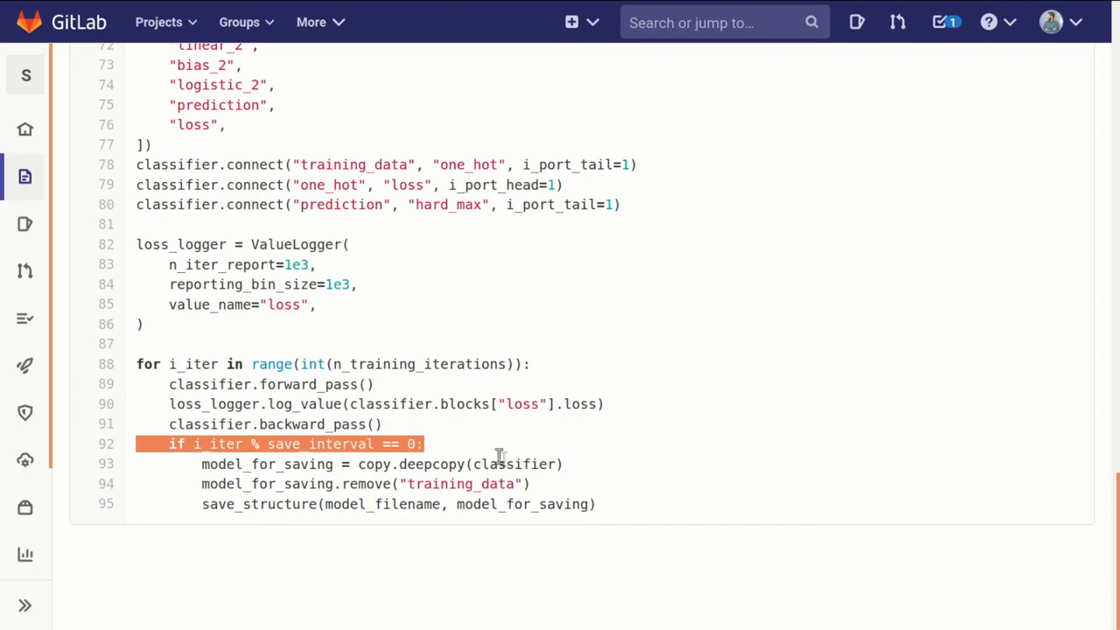
click(499, 455)
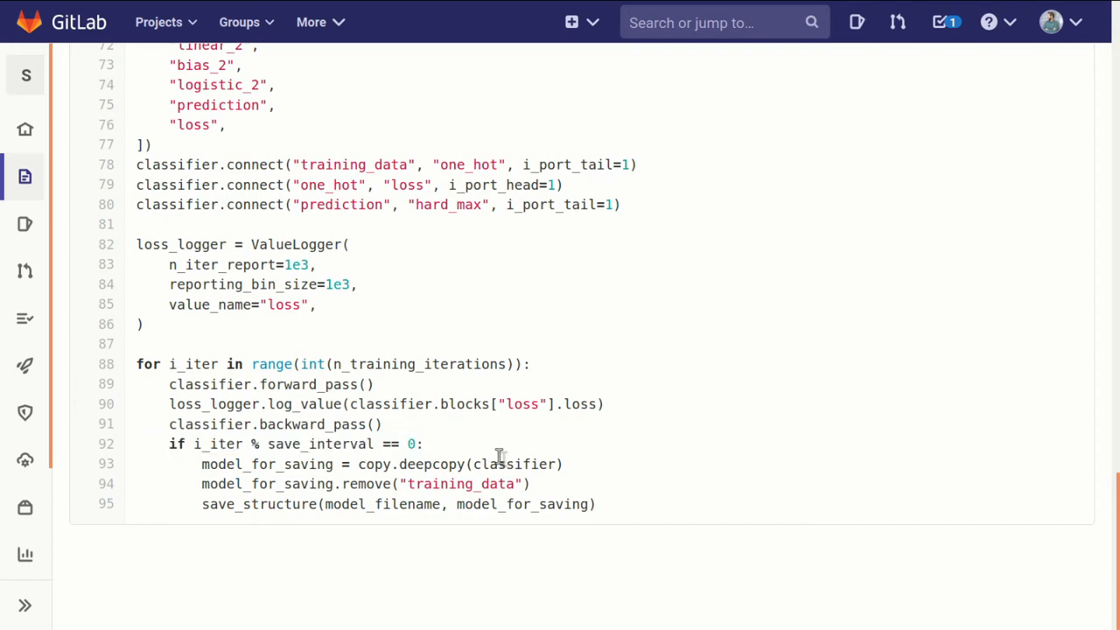
Step: Highlight the deepcopy call and the following lines of the save block
double_click(431, 464)
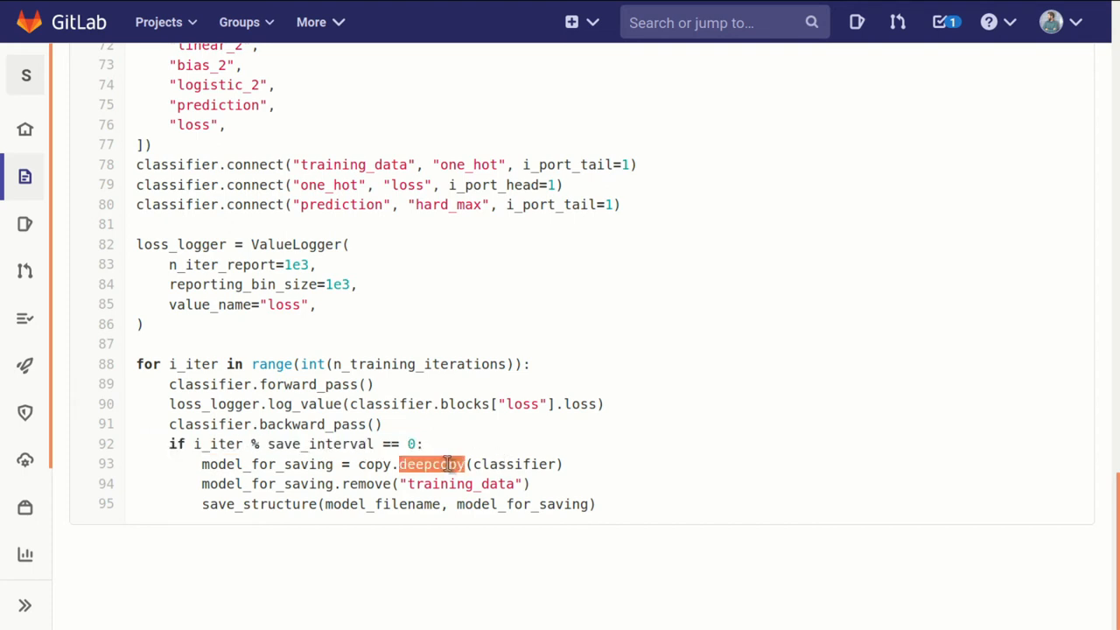
mouse_move(381, 483)
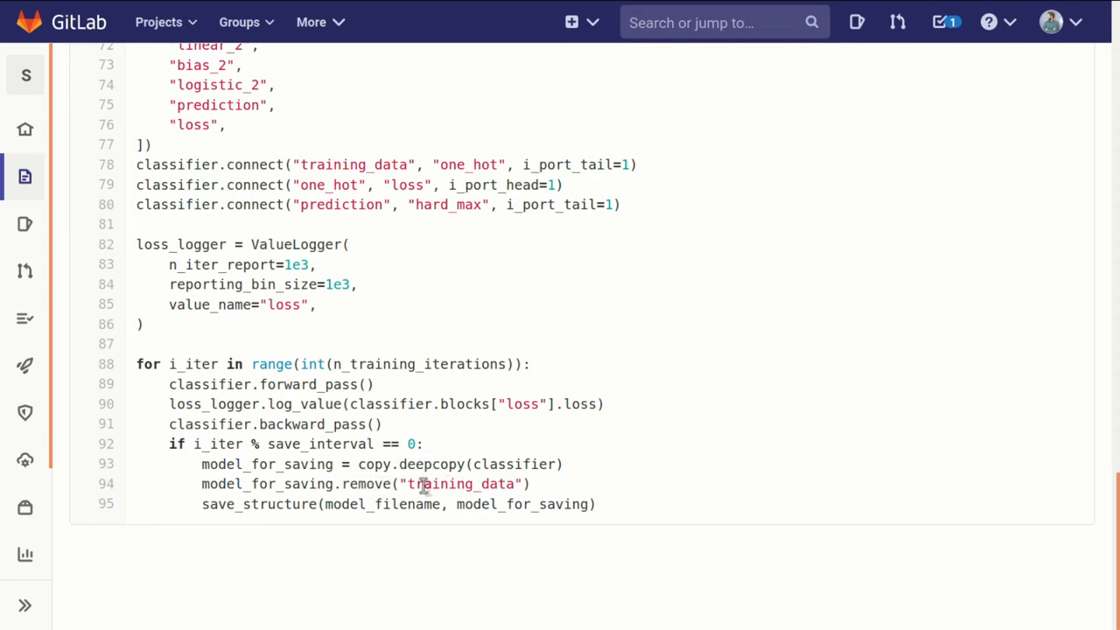
double_click(460, 483)
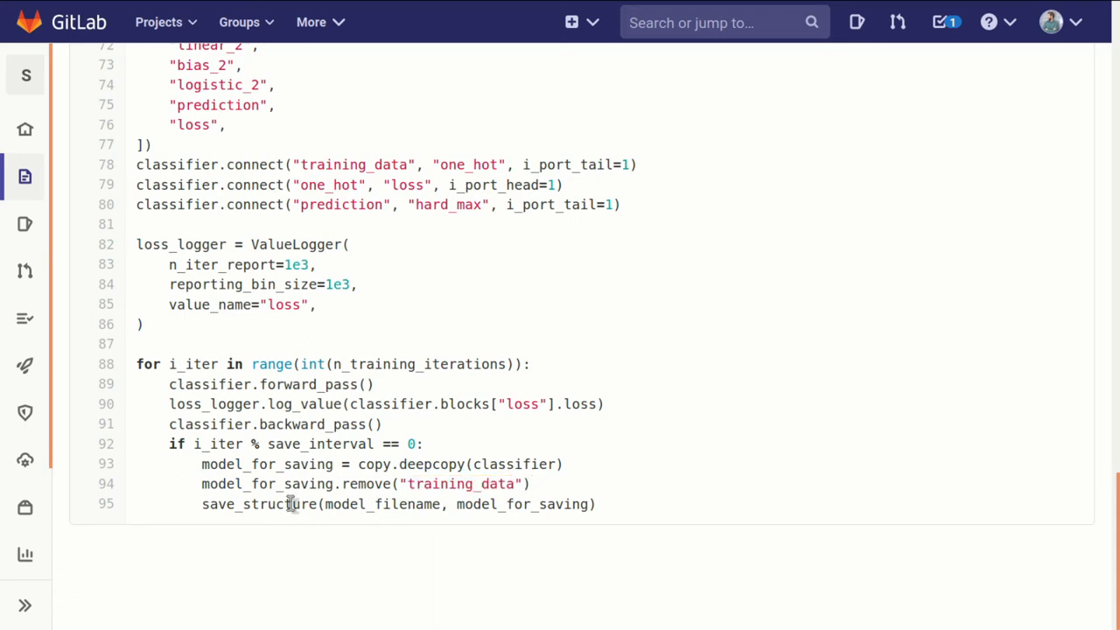
double_click(259, 504)
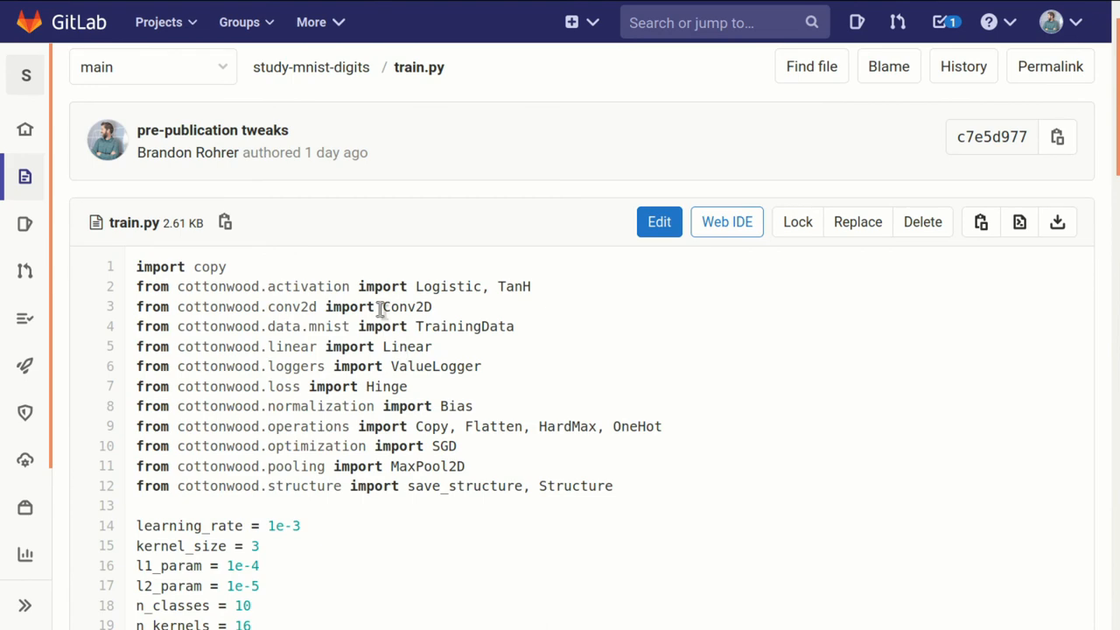
Step: Scroll down through train.py past the classifier setup to the training loop at the end
scroll(down, 3)
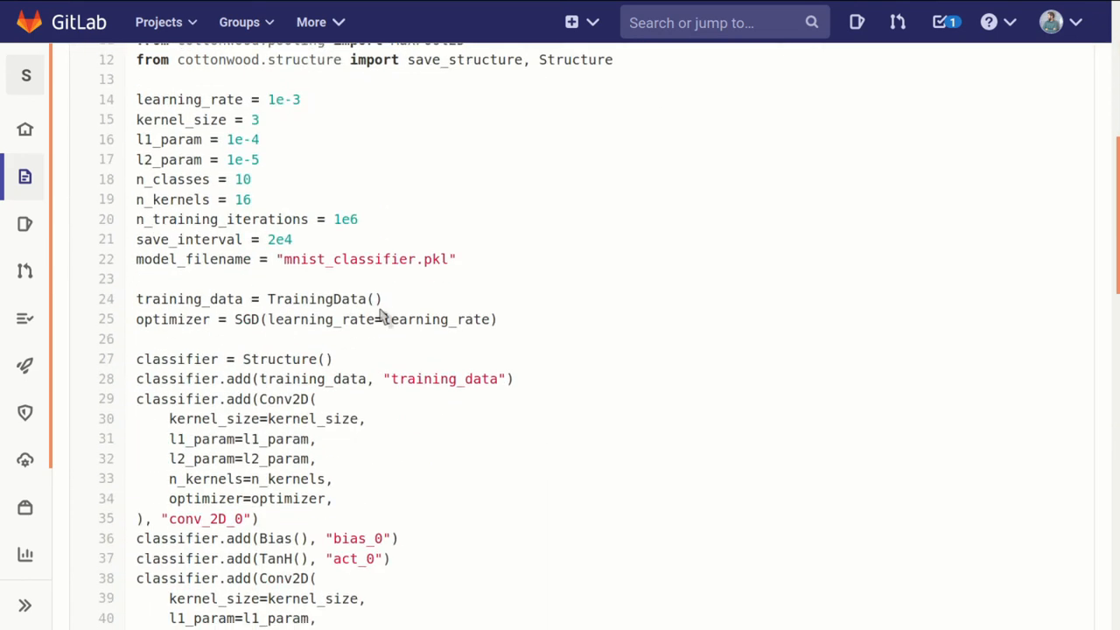
scroll(down, 3)
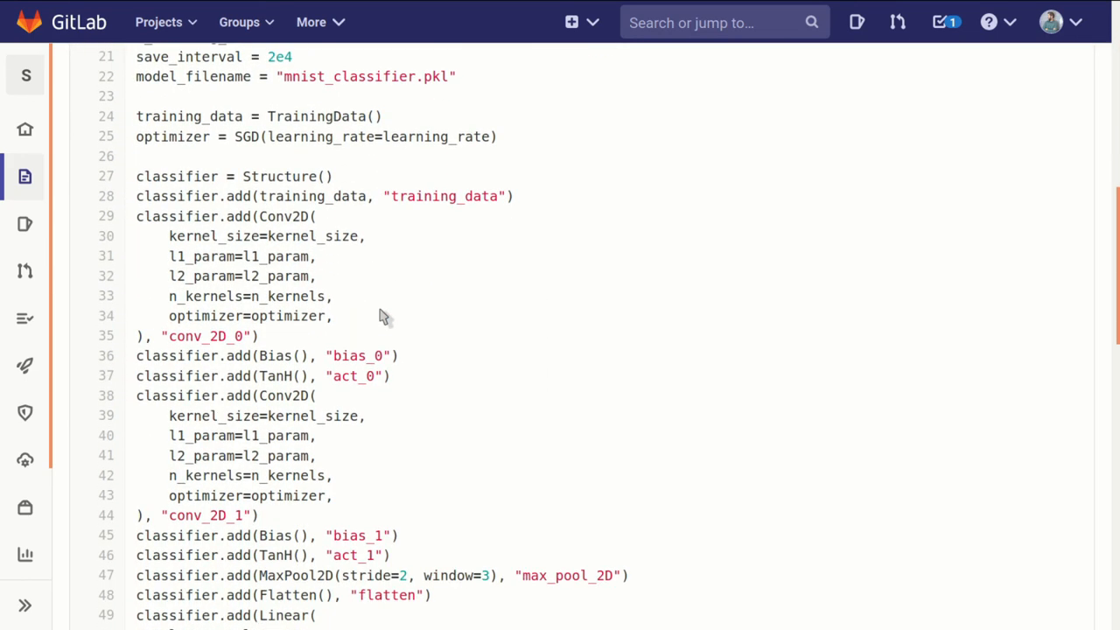
scroll(down, 3)
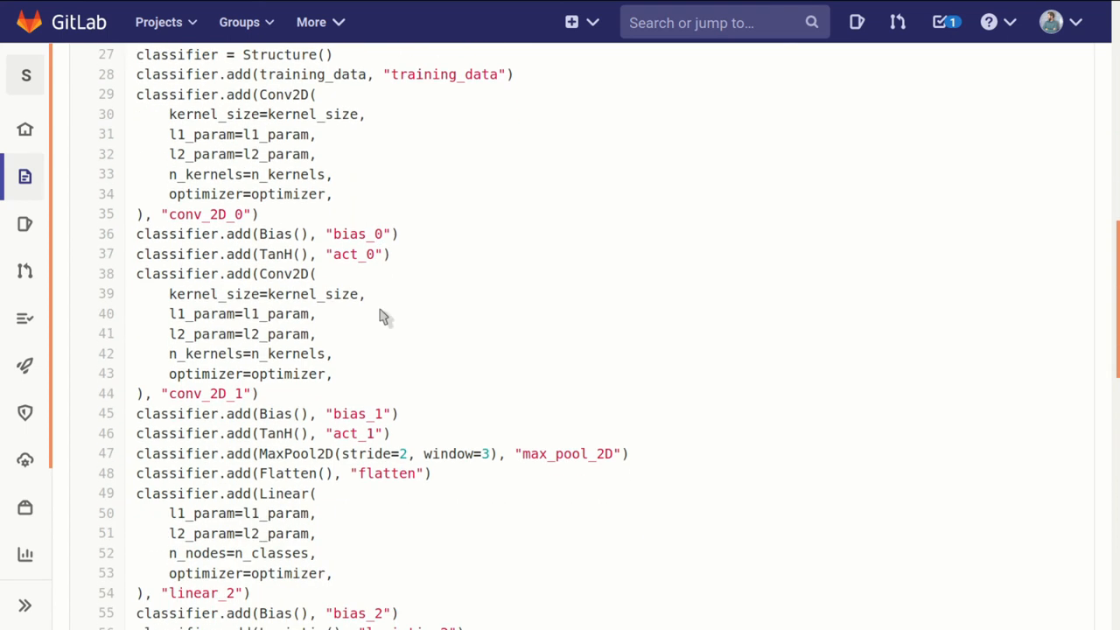
scroll(down, 3)
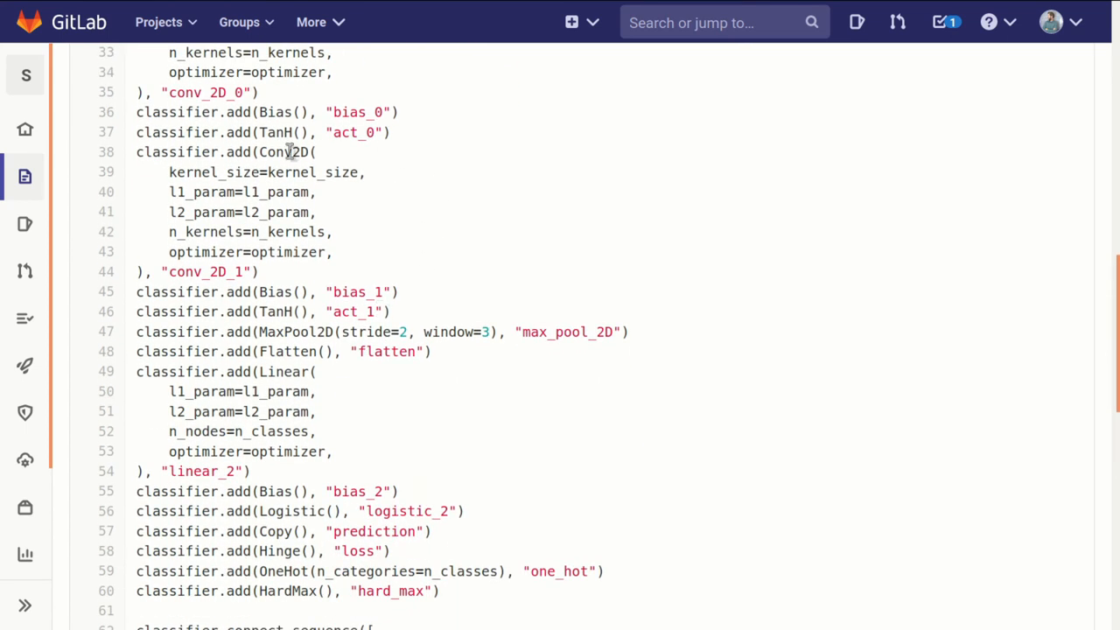
scroll(down, 3)
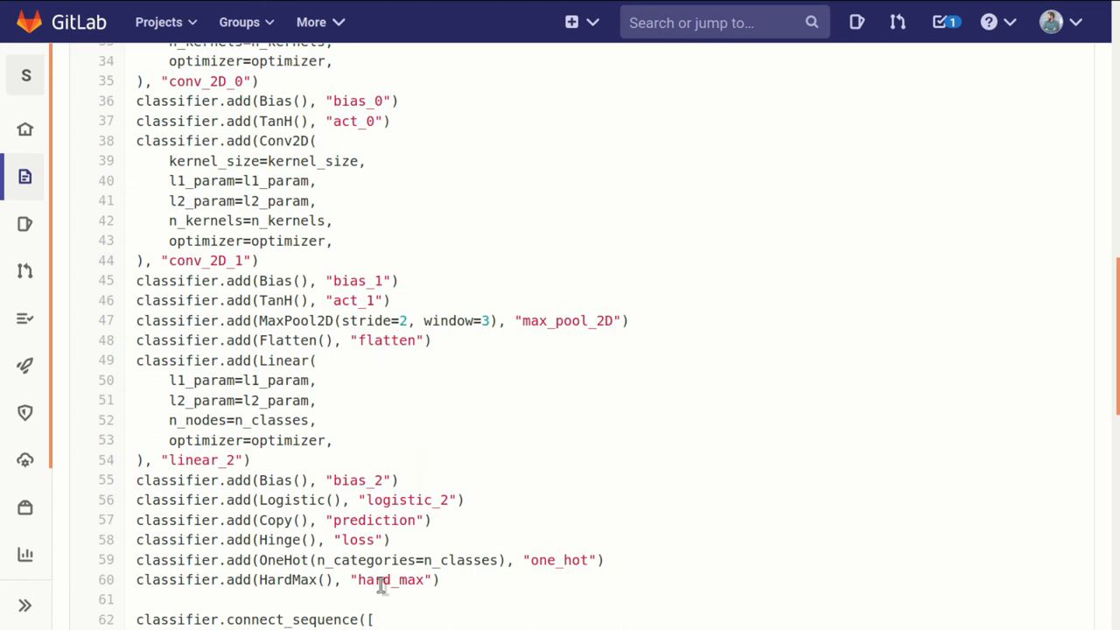
scroll(down, 3)
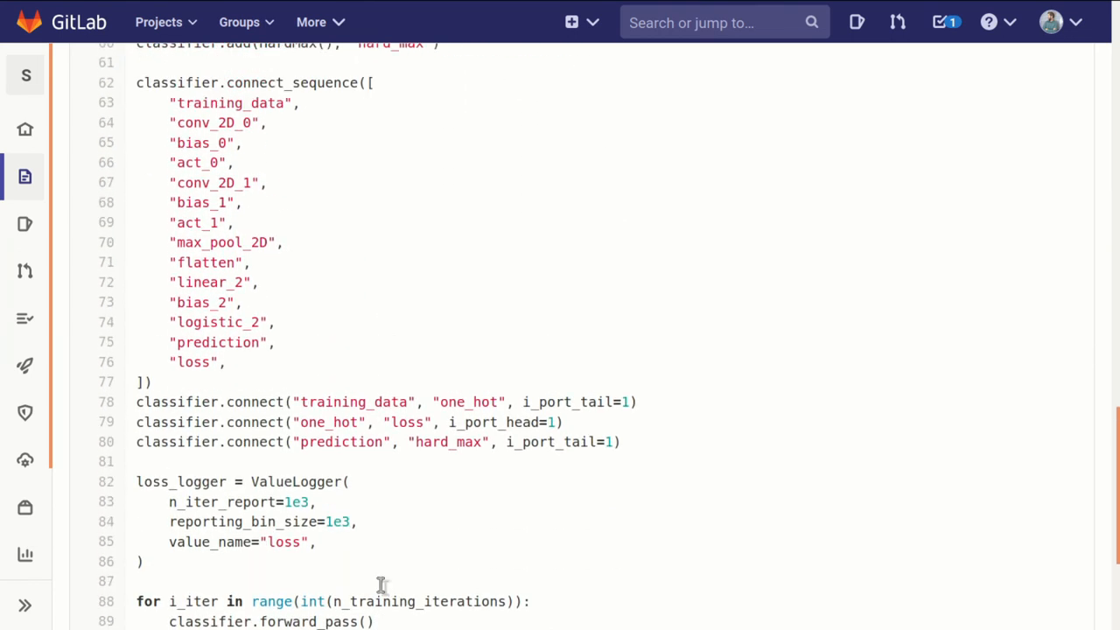
mouse_move(261, 390)
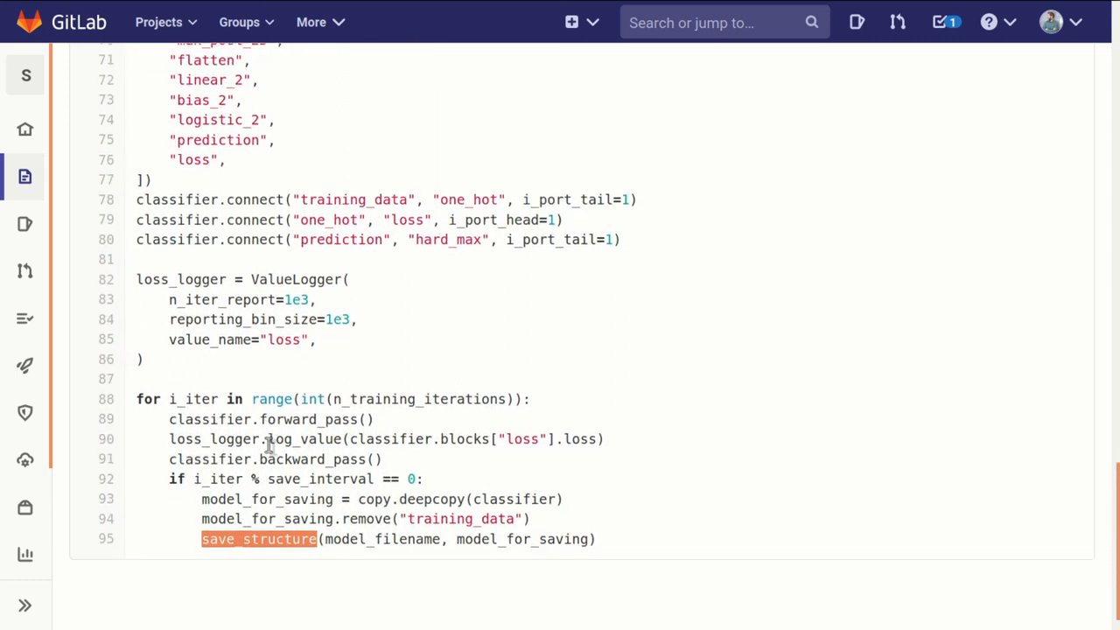
scroll(down, 3)
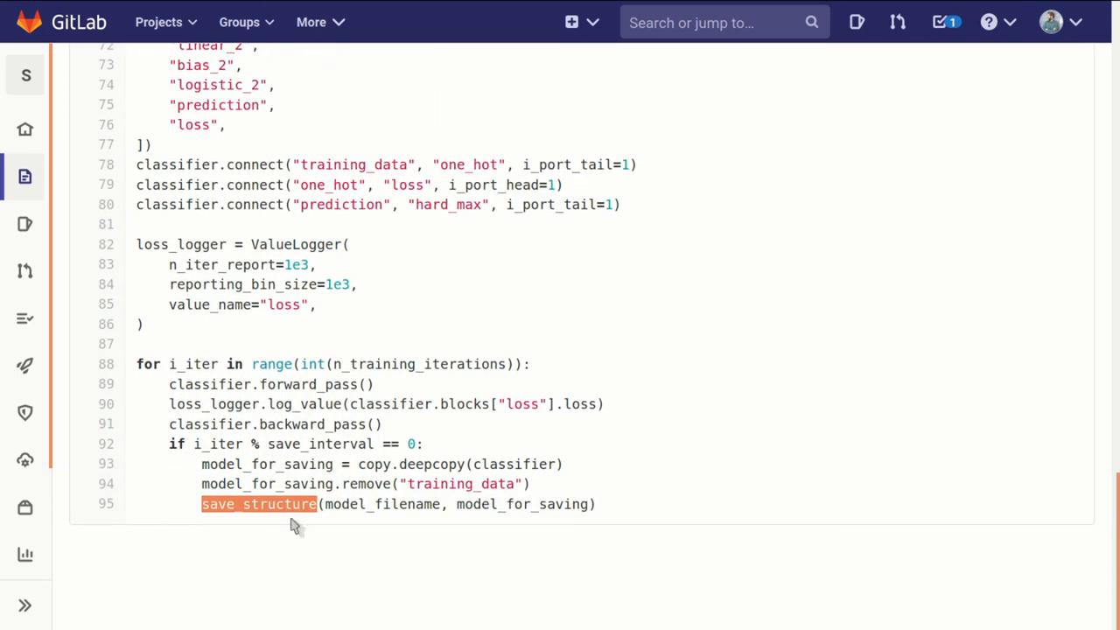